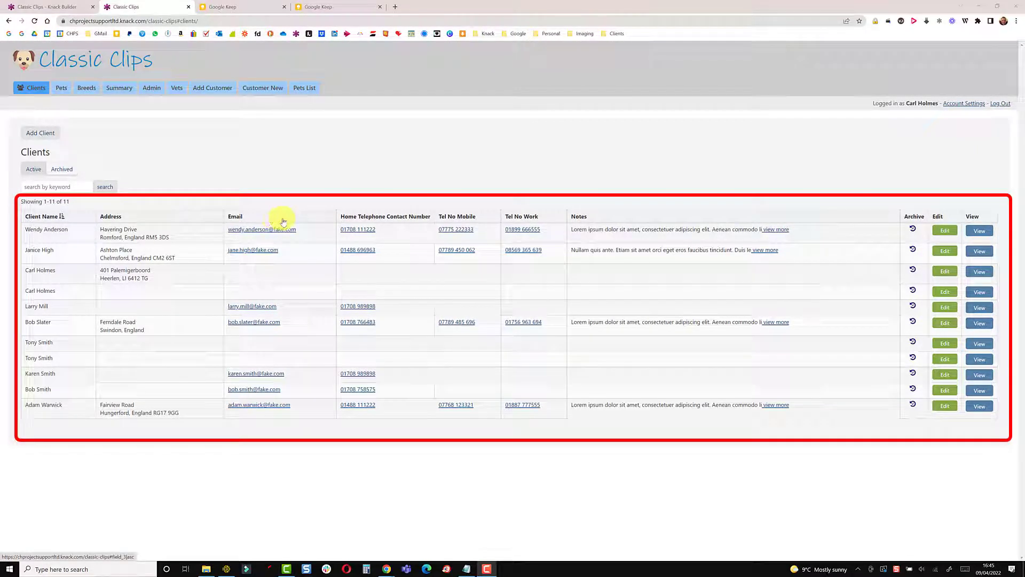
{"action": "mouse_move", "coordinate": [343, 225]}
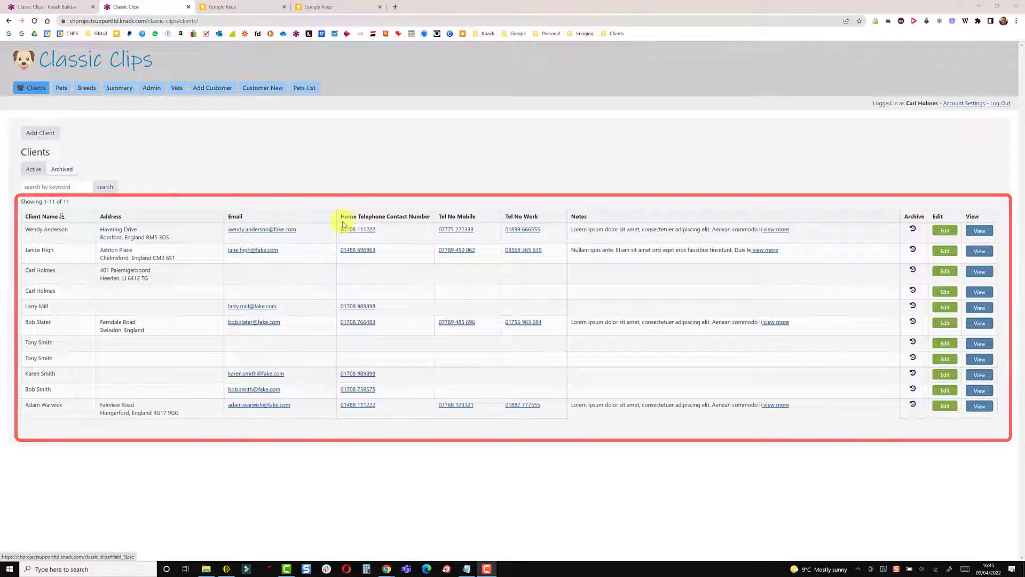
Open the Clients page's table view in the Knack Builder for column editing.
{"action": "left_click", "coordinate": [385, 217]}
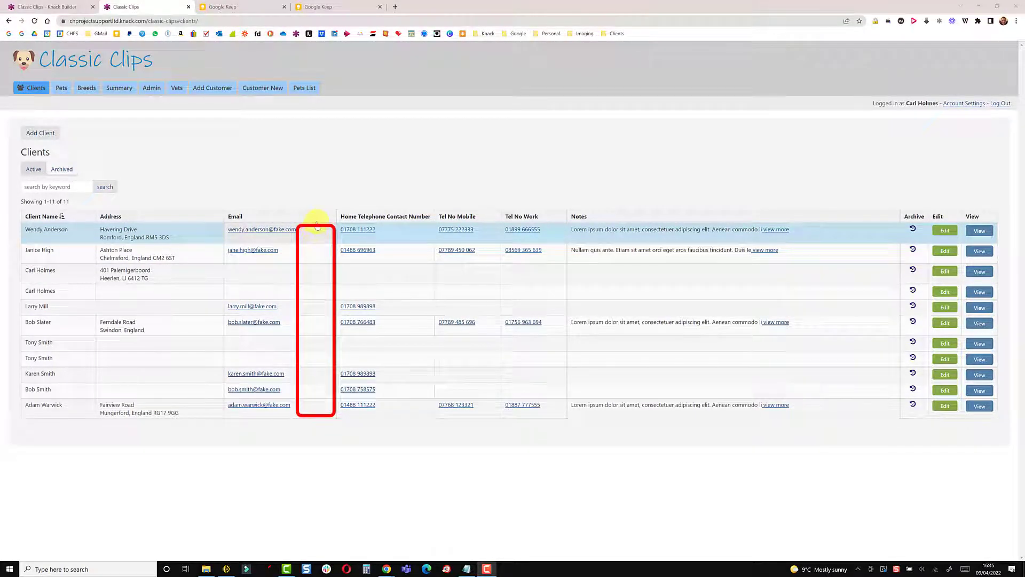
{"action": "mouse_move", "coordinate": [261, 229]}
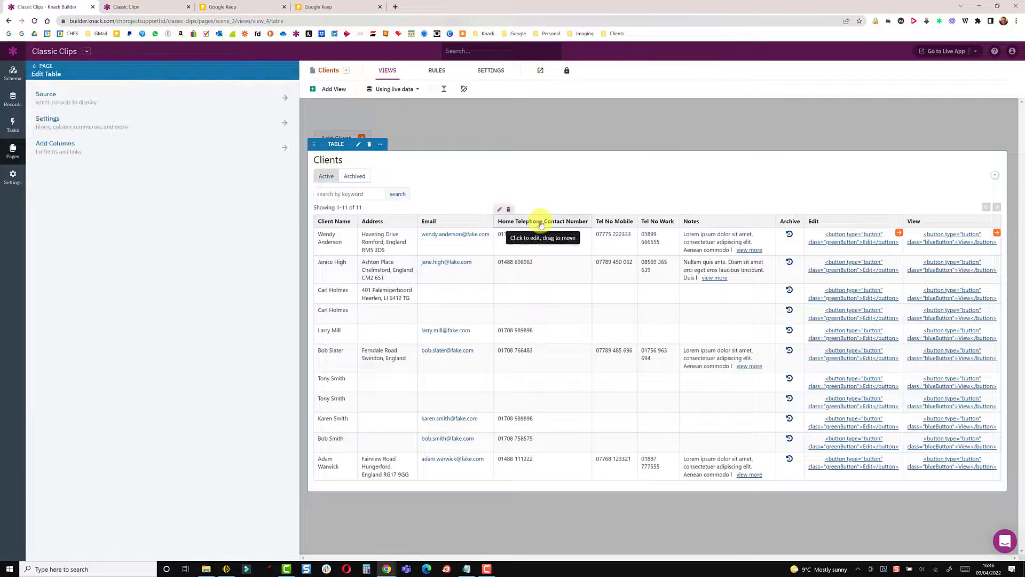
Insert <br> between Telephone and Contact in the Home Telephone header and save.
{"action": "left_click", "coordinate": [543, 221]}
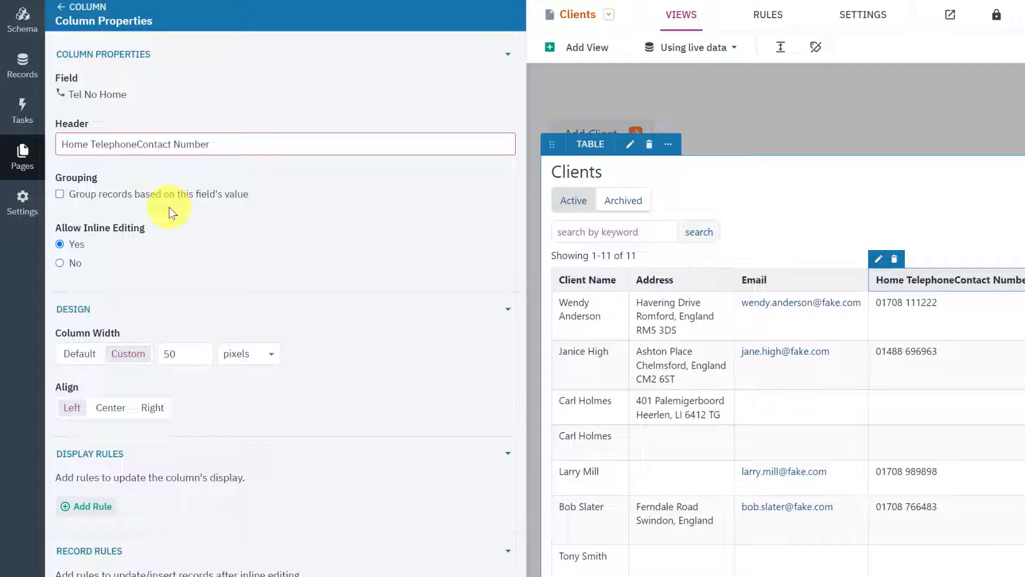
{"action": "type", "text": "<"}
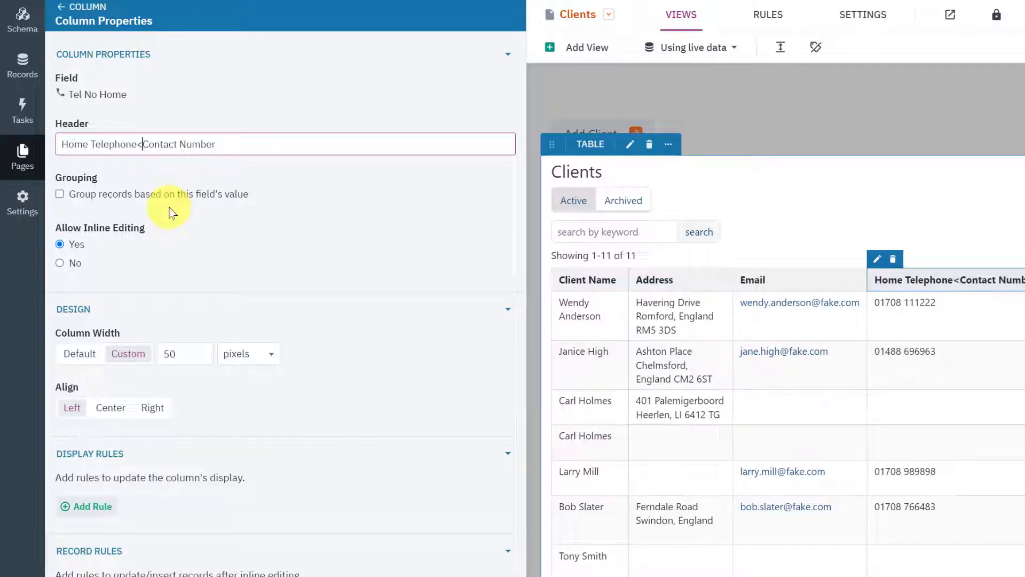
{"action": "type", "text": "br>"}
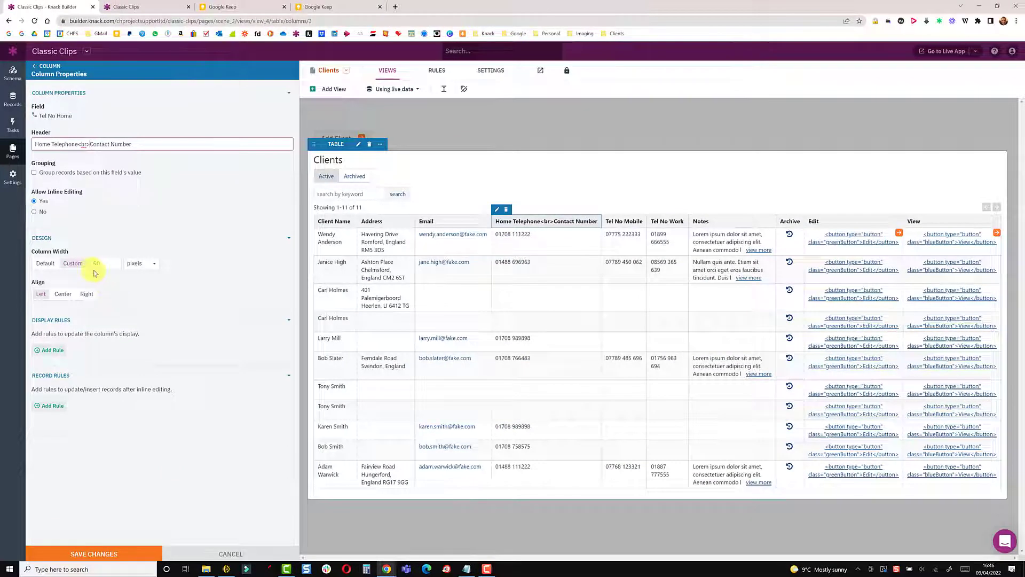
{"action": "left_click", "coordinate": [72, 263]}
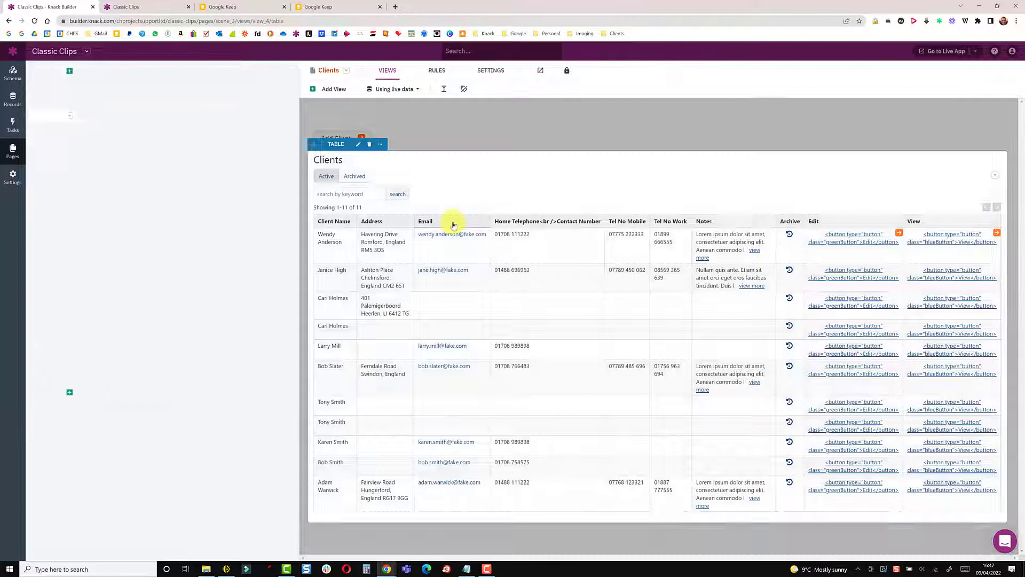
Give the Email column a custom pixel width, save, and check the live Clients page.
{"action": "left_click", "coordinate": [426, 221]}
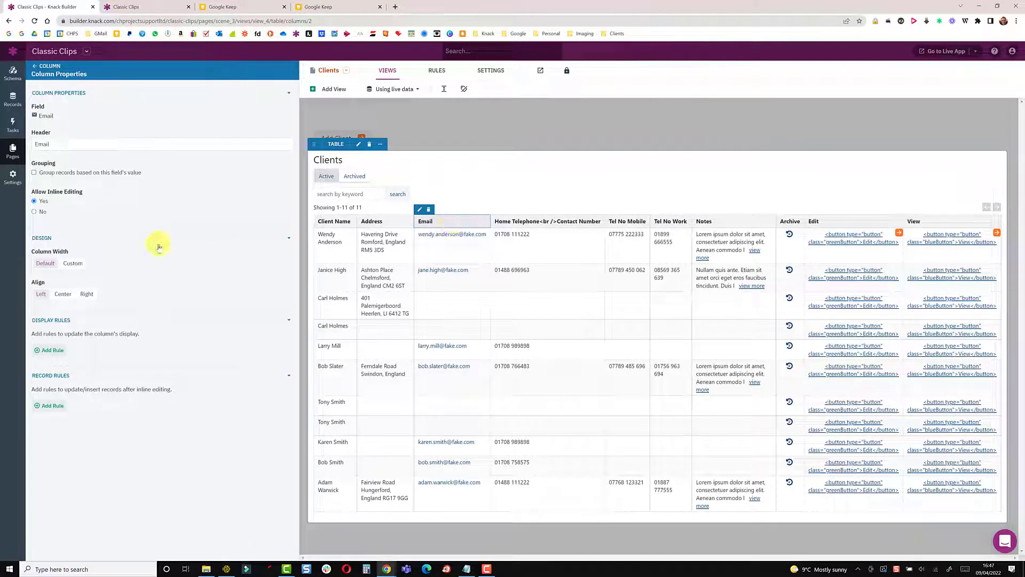
{"action": "left_click", "coordinate": [73, 263]}
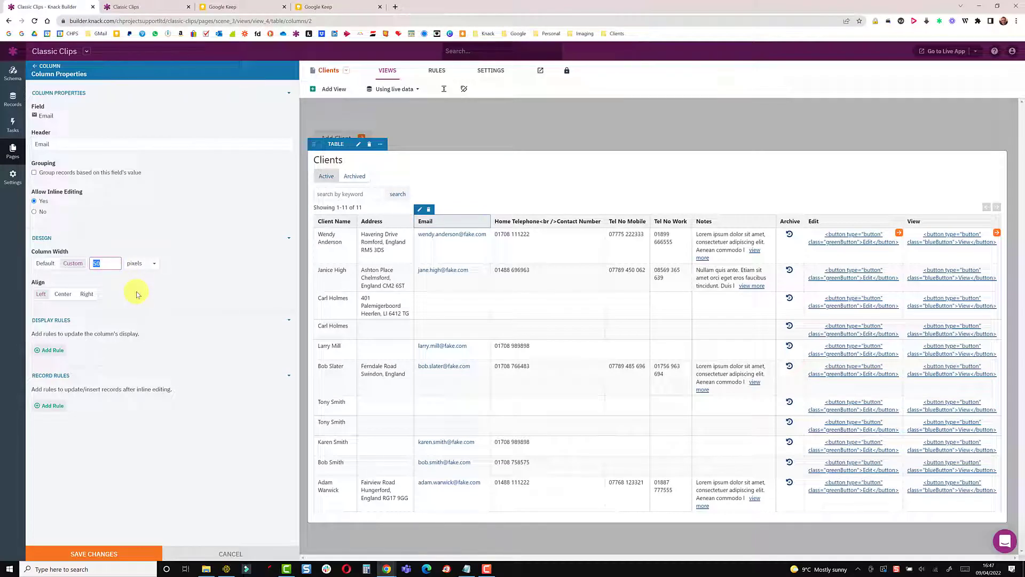
{"action": "mouse_move", "coordinate": [94, 553]}
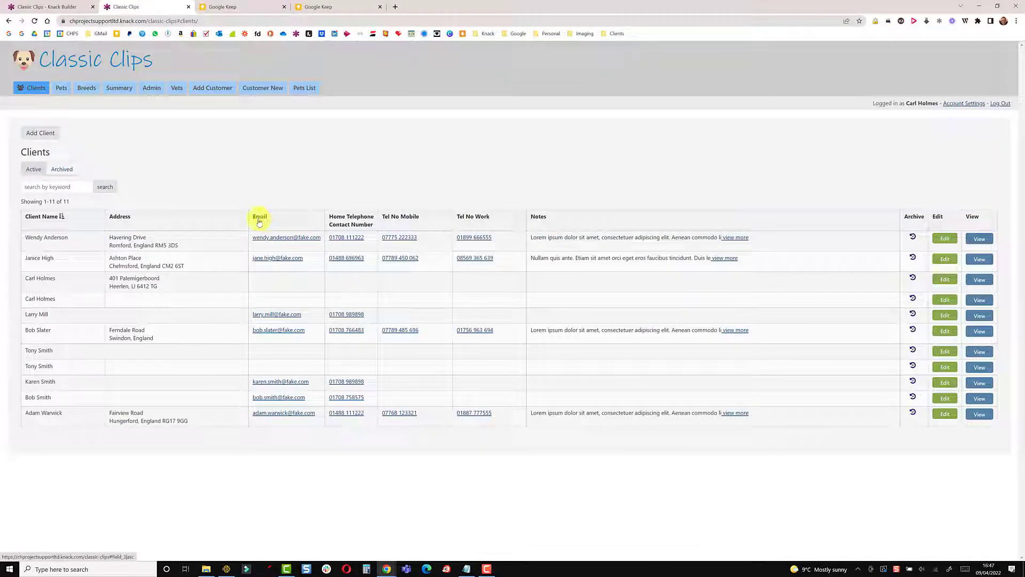
{"action": "left_click", "coordinate": [51, 6]}
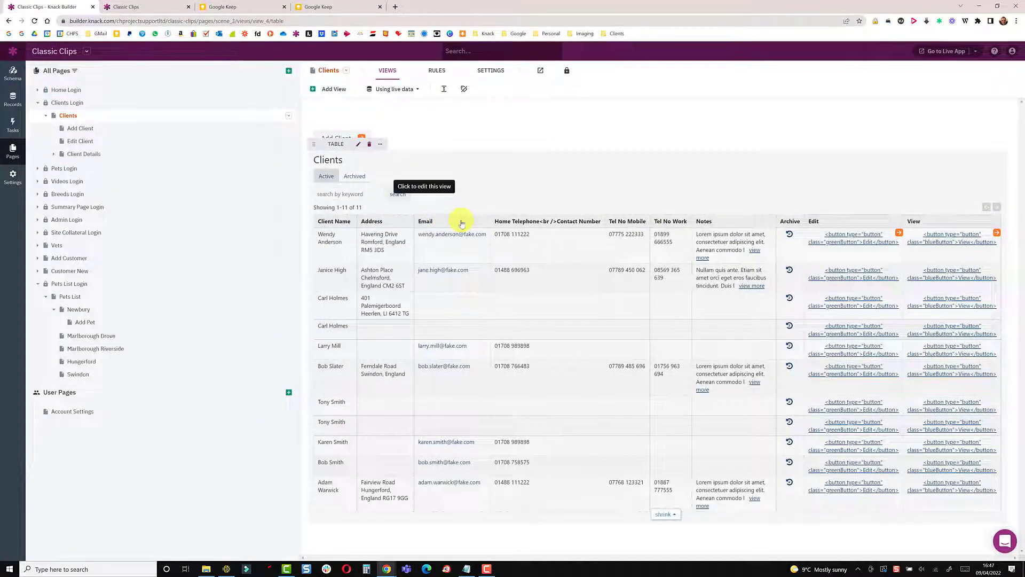
Replace the Email header with <p style="color:#CF2474;font-size:16px;">Email</p>.
{"action": "left_click", "coordinate": [452, 234]}
{"action": "type", "text": "<p style=\"color:#CF2474;font-size:18px;\">Email</p>"}
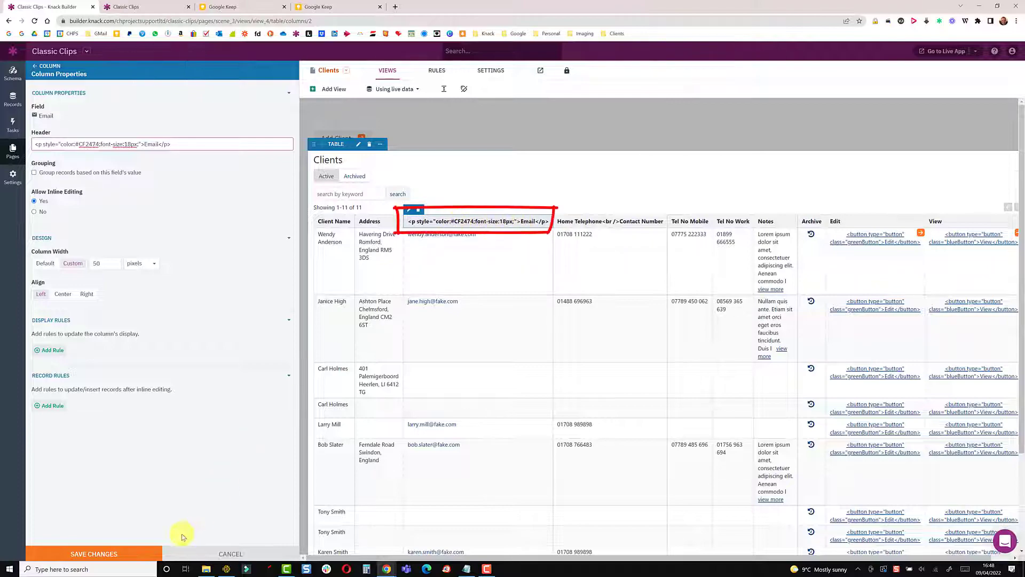
{"action": "left_click", "coordinate": [94, 553]}
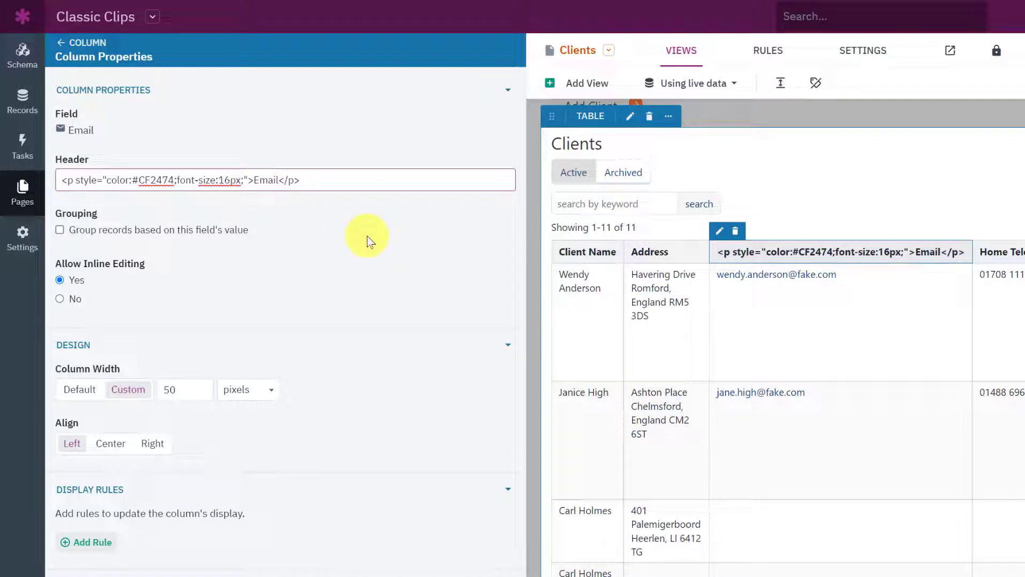
Add an envelope emoji before the word Email in the header via the emoji picker search 'env'.
{"action": "left_click", "coordinate": [249, 179]}
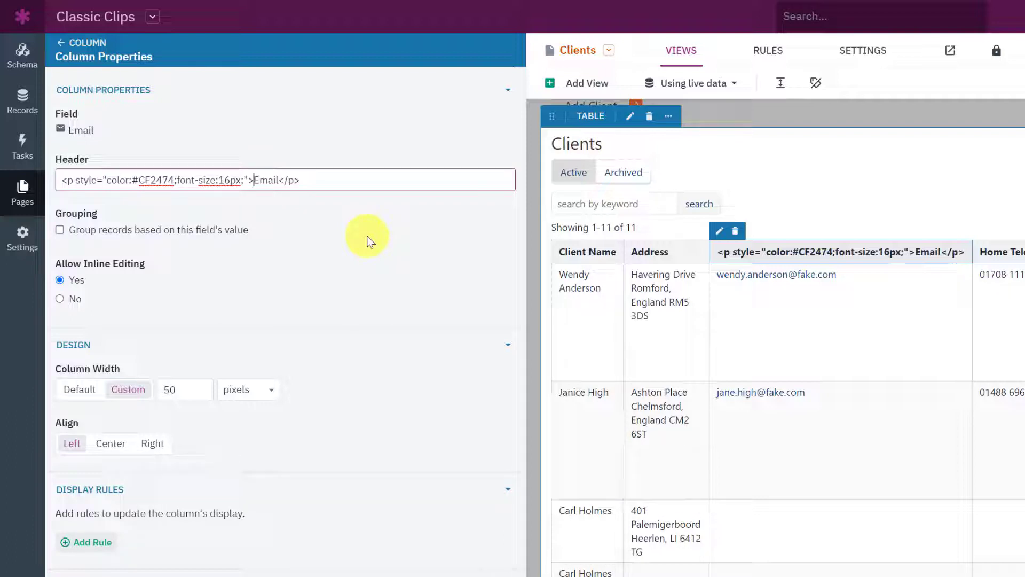
{"action": "key", "text": "win+."}
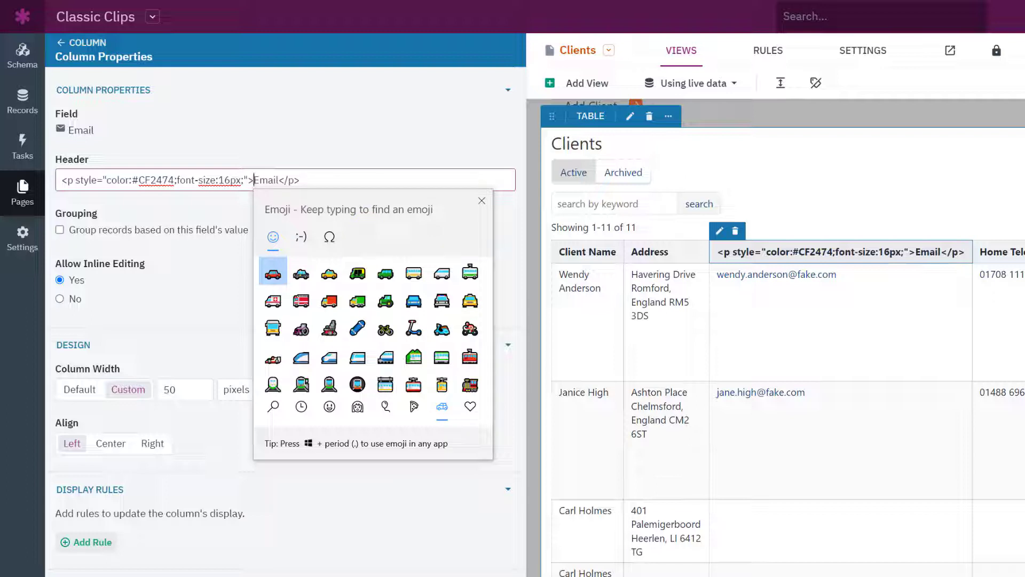
{"action": "left_click", "coordinate": [482, 199]}
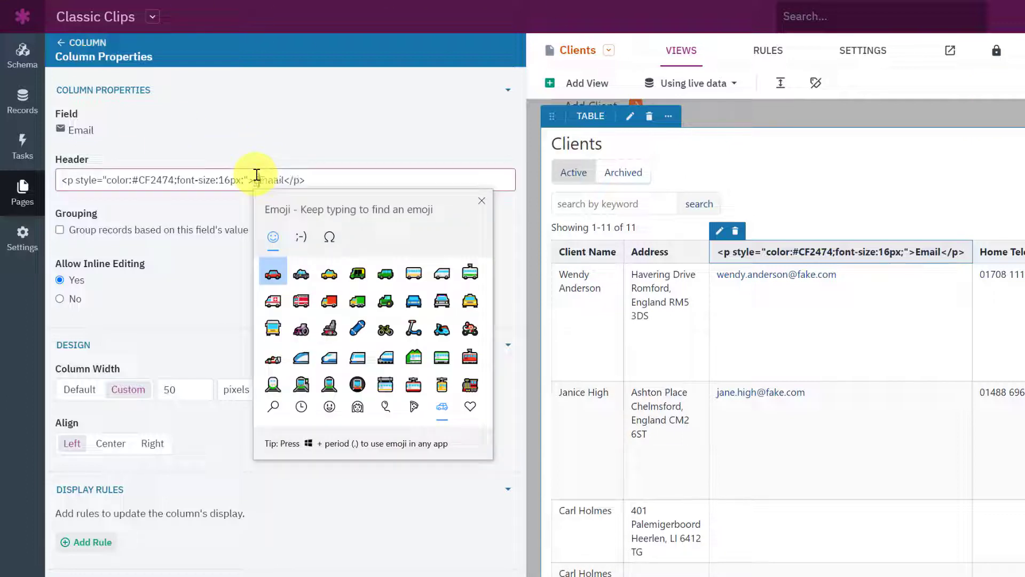
{"action": "type", "text": "env"}
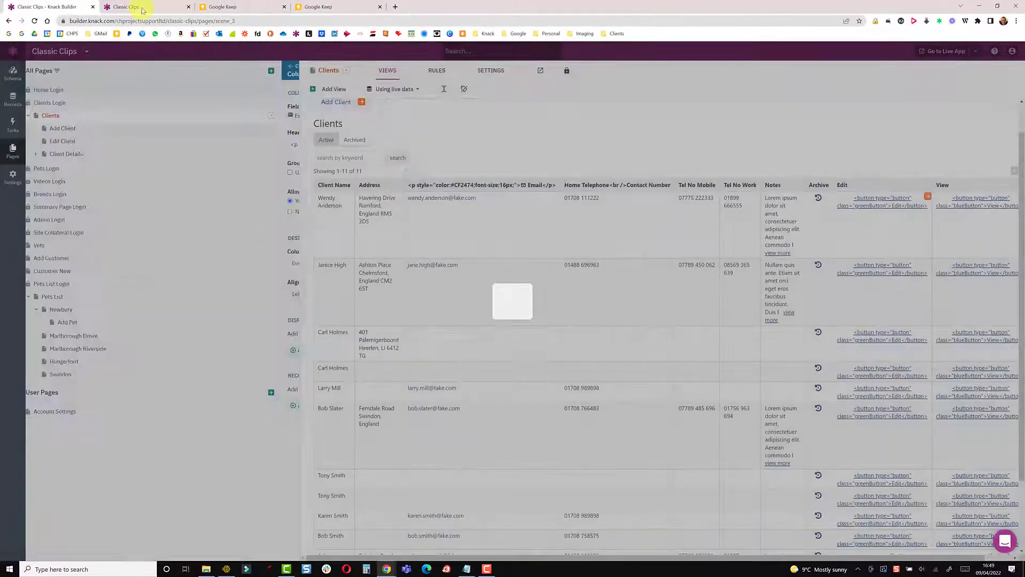
View the live Classic Clips Clients page showing the pink Email header with envelope icon.
{"action": "left_click", "coordinate": [142, 7]}
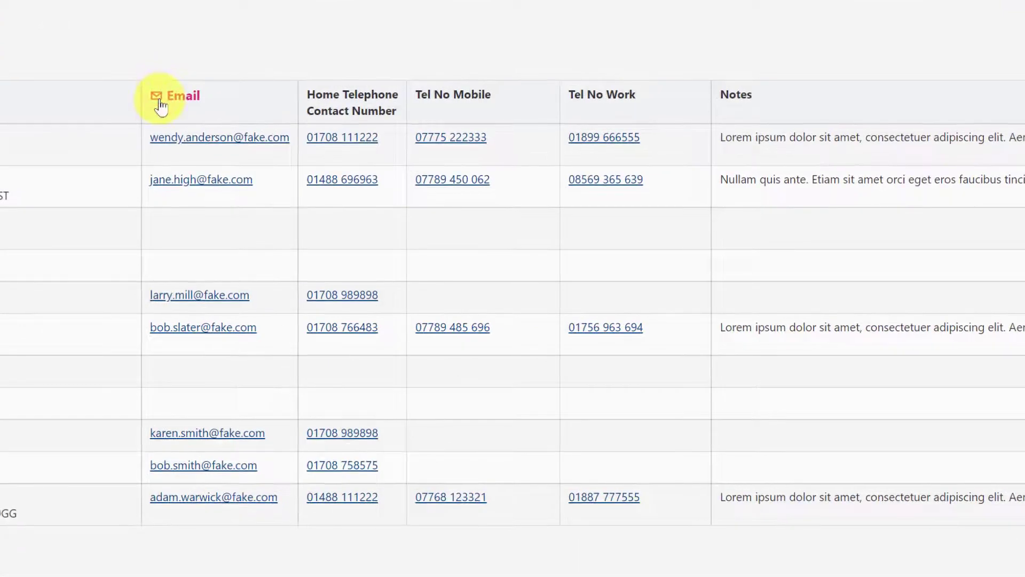
{"action": "left_click", "coordinate": [219, 137]}
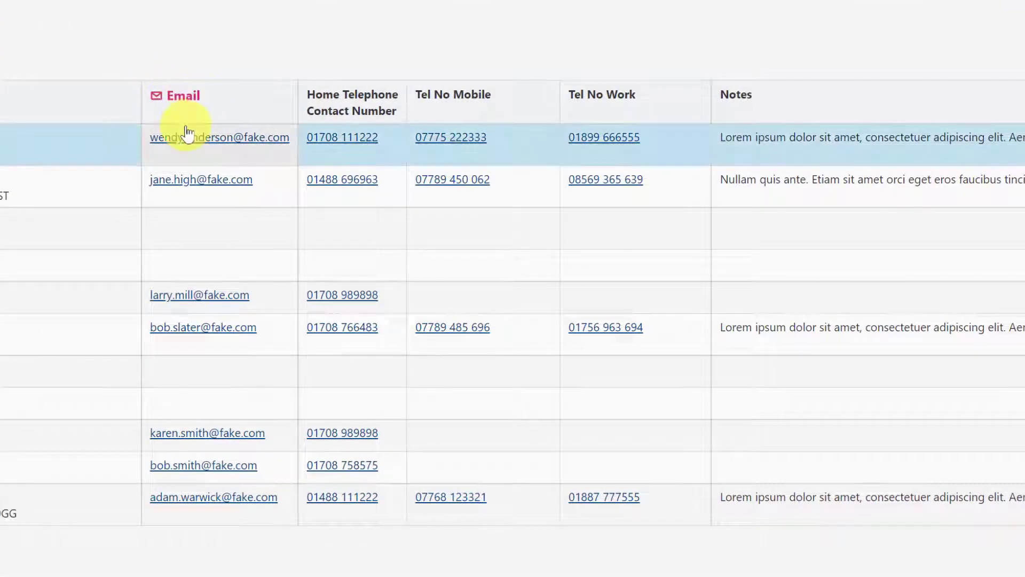